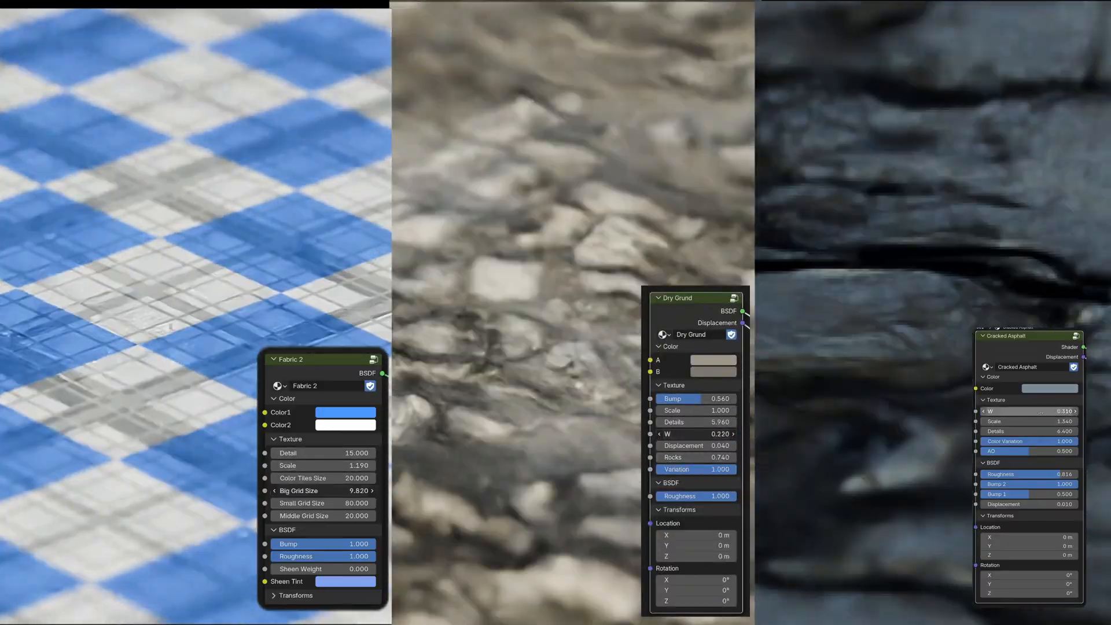
Display the sphere with the Painted Metal.001 node group feeding Material Output in Shading
{"action": "left_click", "coordinate": [345, 412]}
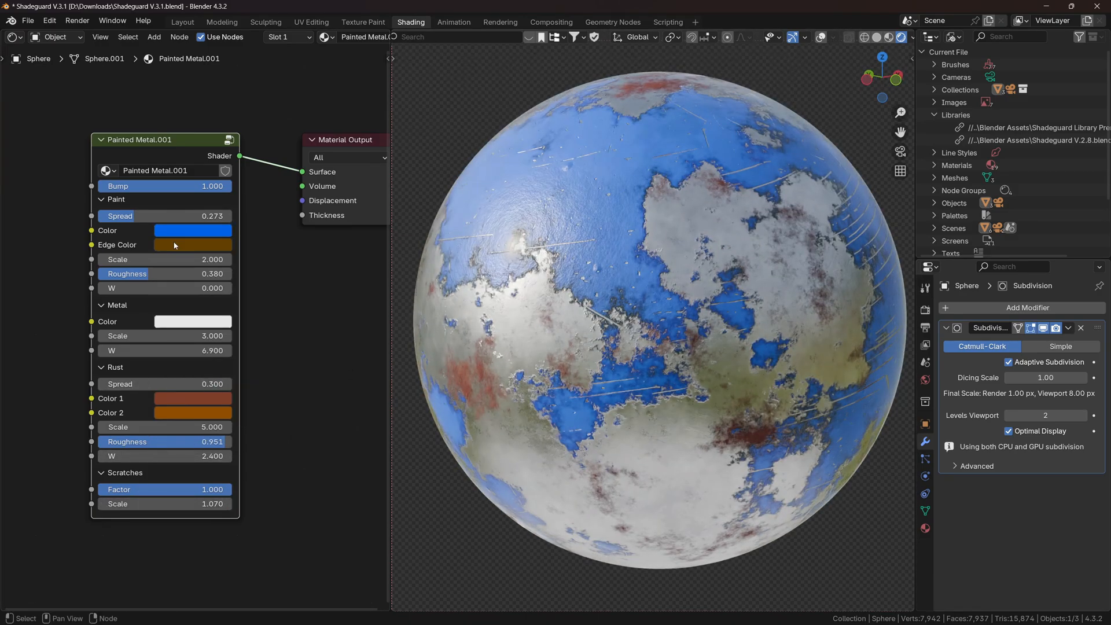
Show the Horse Statue 01 object with its emissive blue streak material in the Layout workspace
{"action": "left_click", "coordinate": [193, 230]}
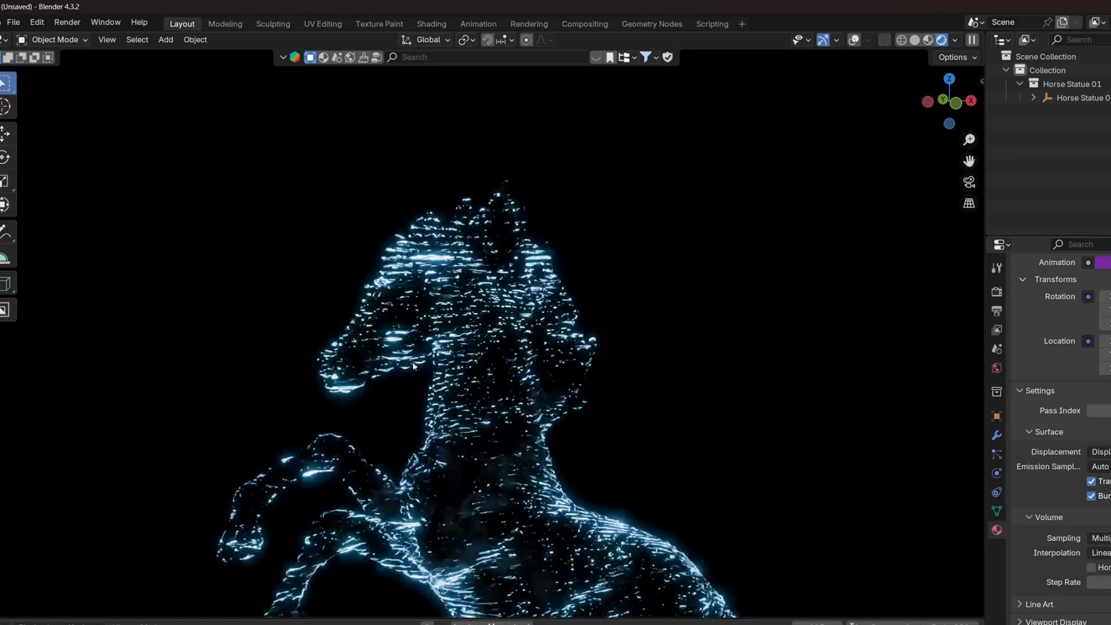
{"action": "left_click", "coordinate": [431, 23]}
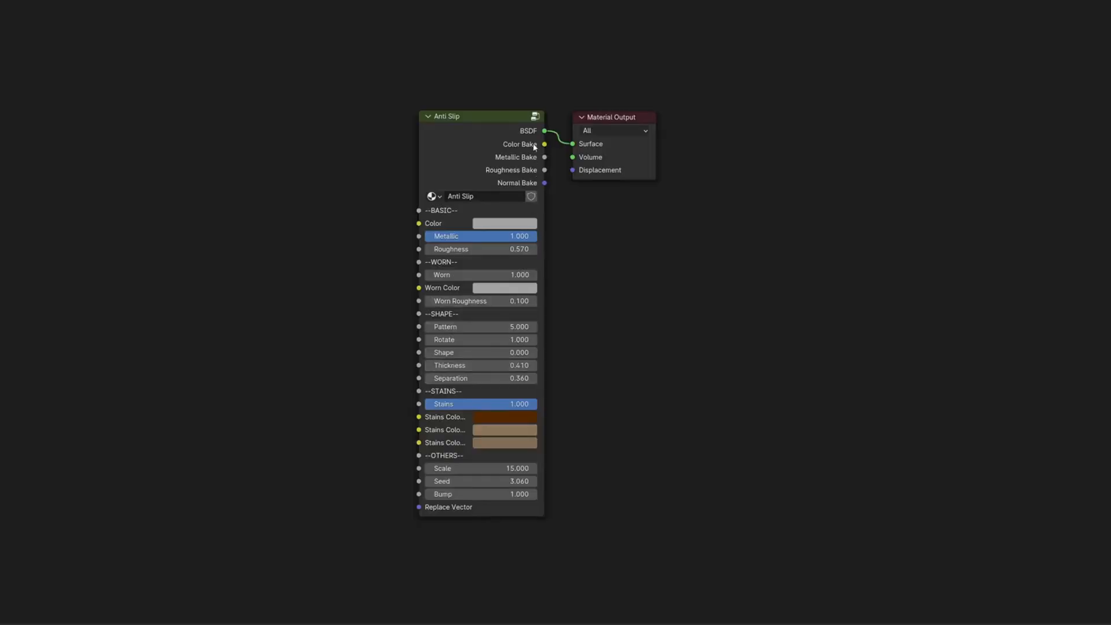
Select the Shadeguard V.2 library and scroll past Aluminium Foil, Checker Fabric and the overview grid
{"action": "scroll", "scroll_direction": "down", "scroll_amount": 3}
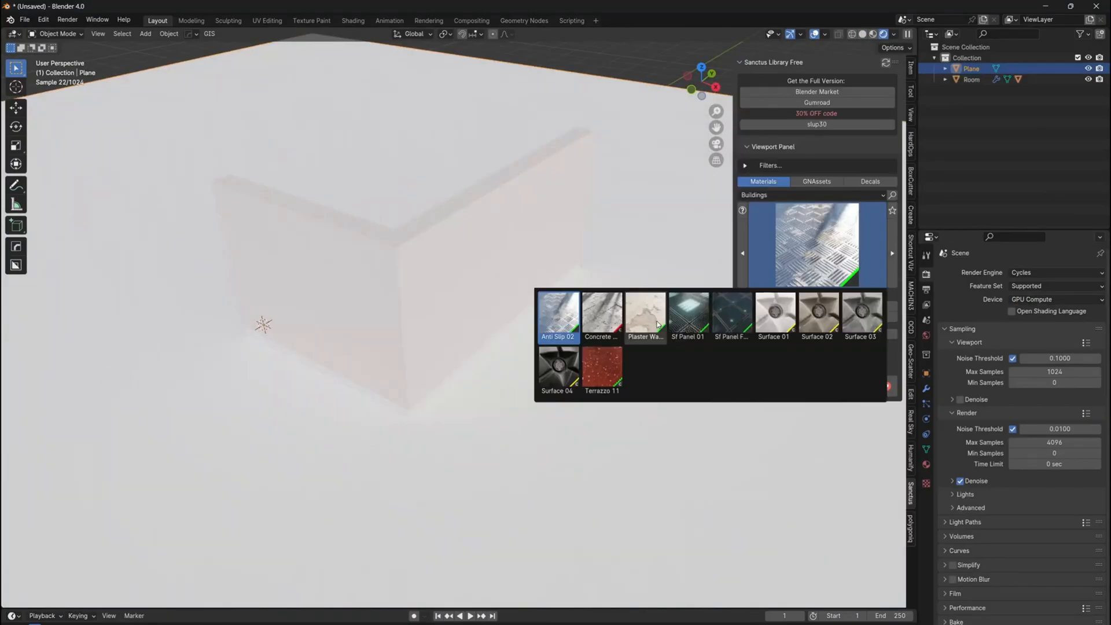
{"action": "left_click", "coordinate": [600, 315]}
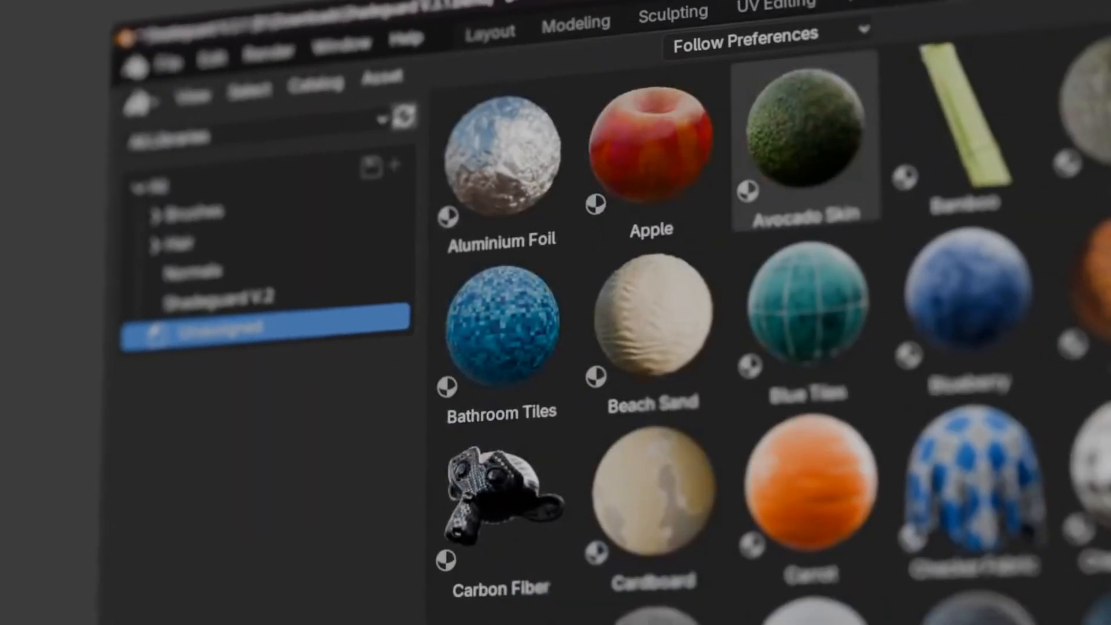
{"action": "scroll", "scroll_direction": "down", "scroll_amount": 3}
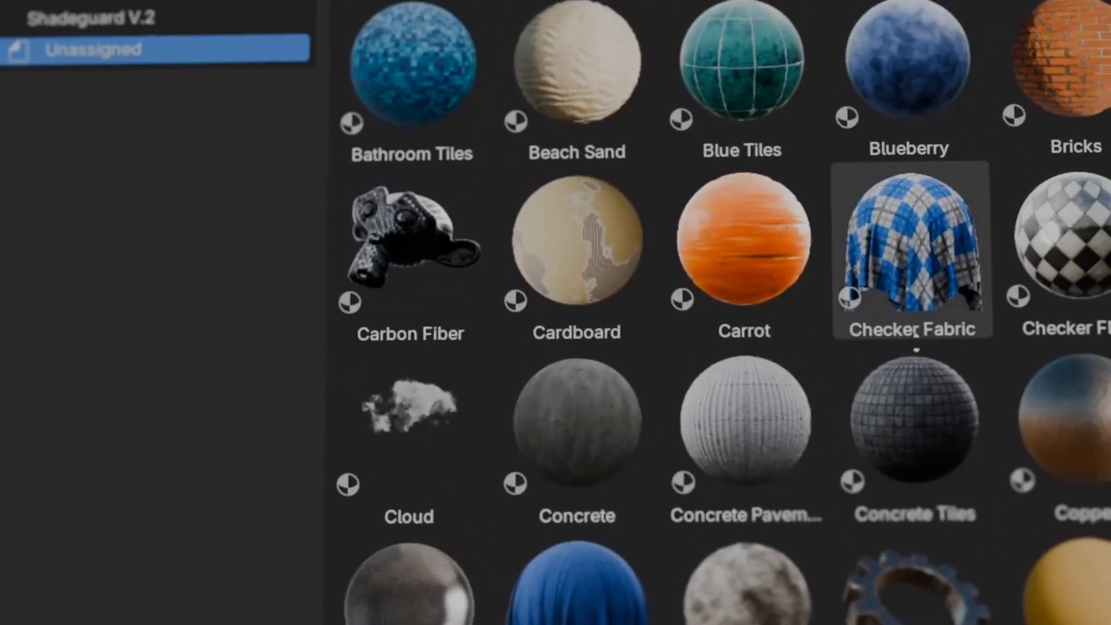
{"action": "scroll", "scroll_direction": "down", "scroll_amount": 3}
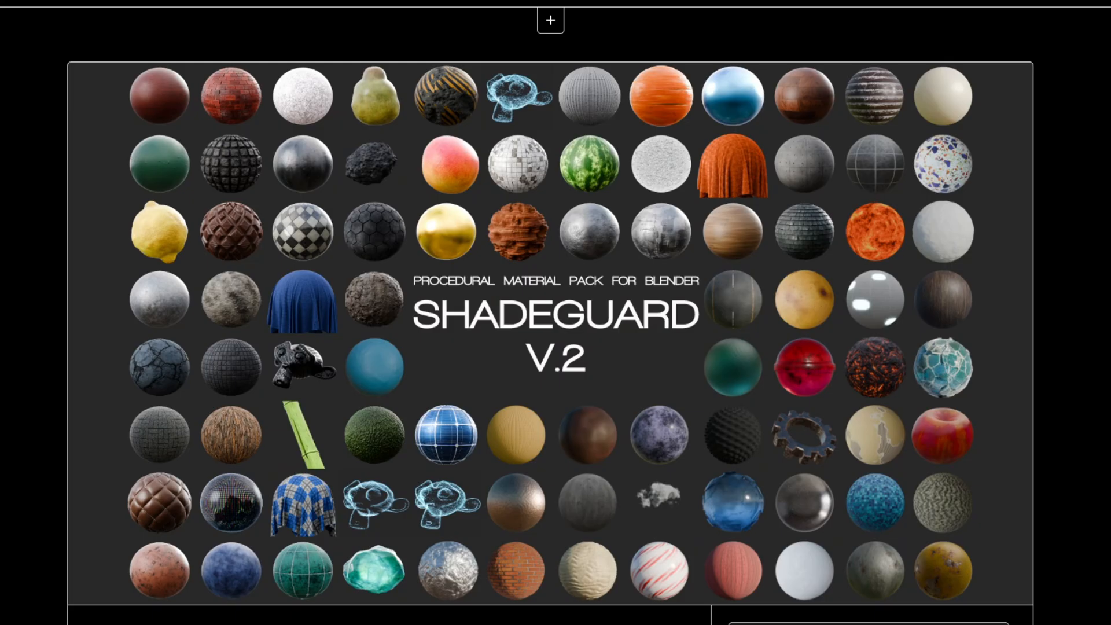
Clear the 'natur' asset filter and view Plane.001's Big Bricks material in the Shading workspace
{"action": "left_click", "coordinate": [550, 19]}
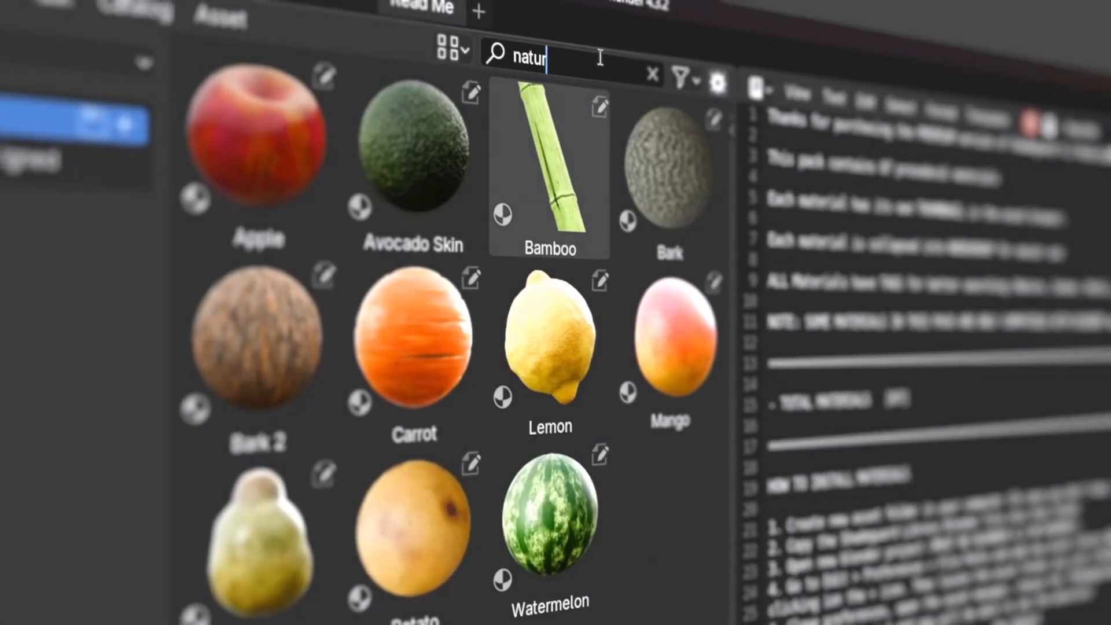
{"action": "left_click", "coordinate": [653, 74]}
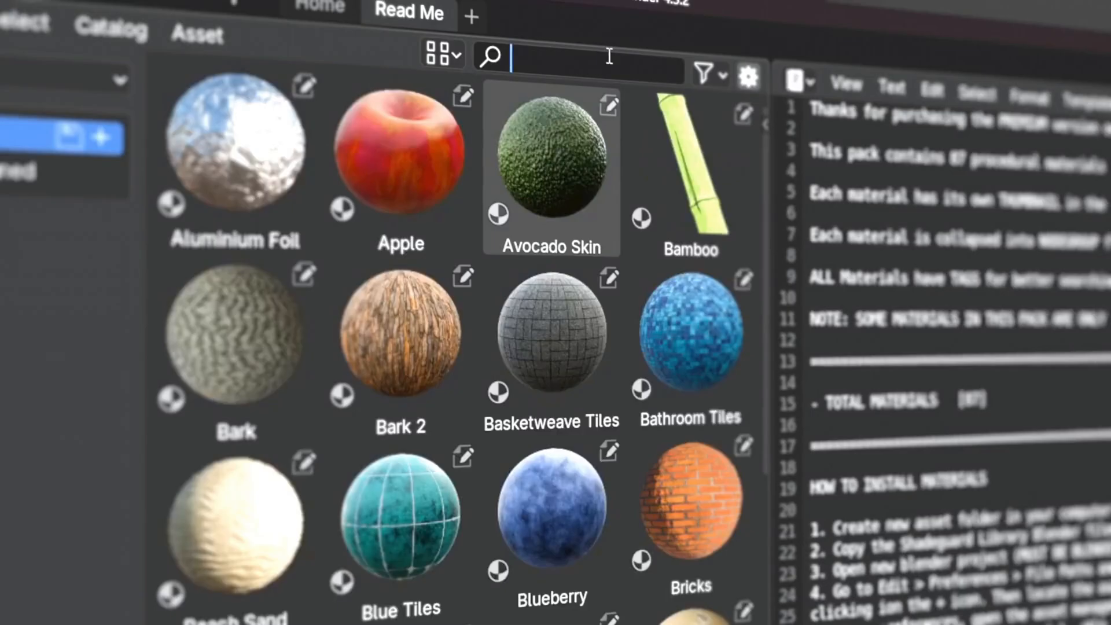
{"action": "left_click", "coordinate": [410, 22]}
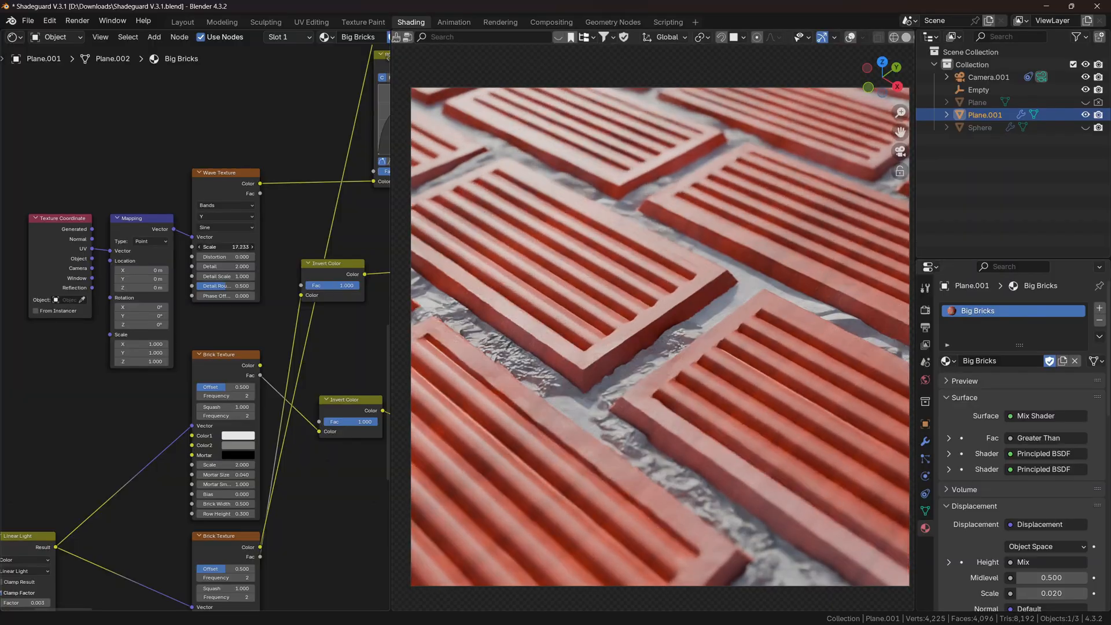